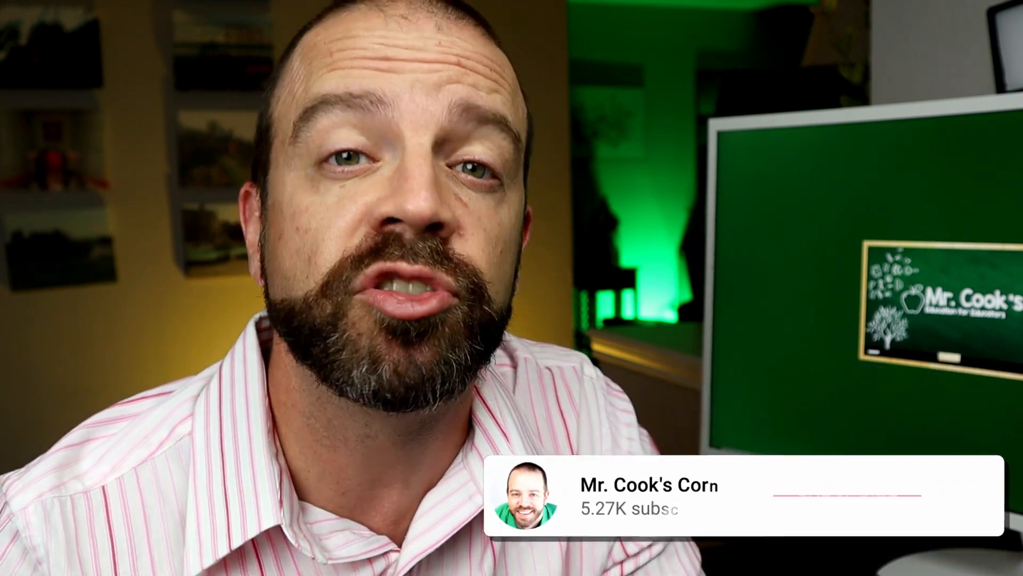
left_click(845, 497)
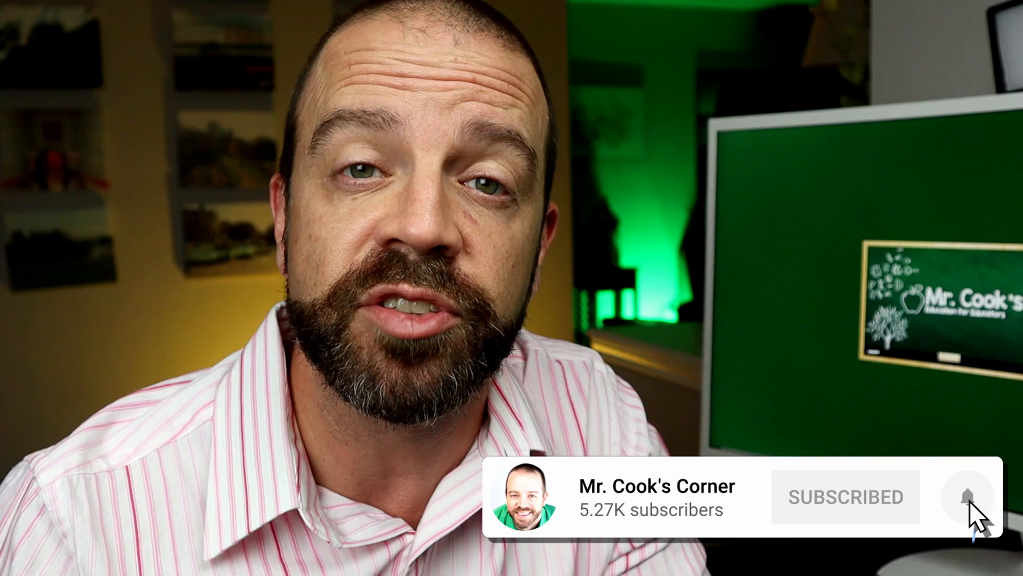